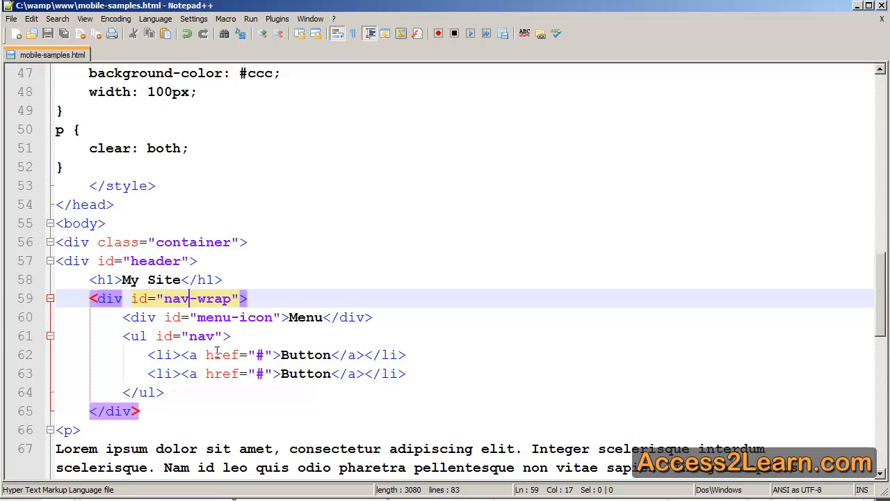
Step: Scroll to the inline script block and place the cursor on blank line 79
scroll("down", 3)
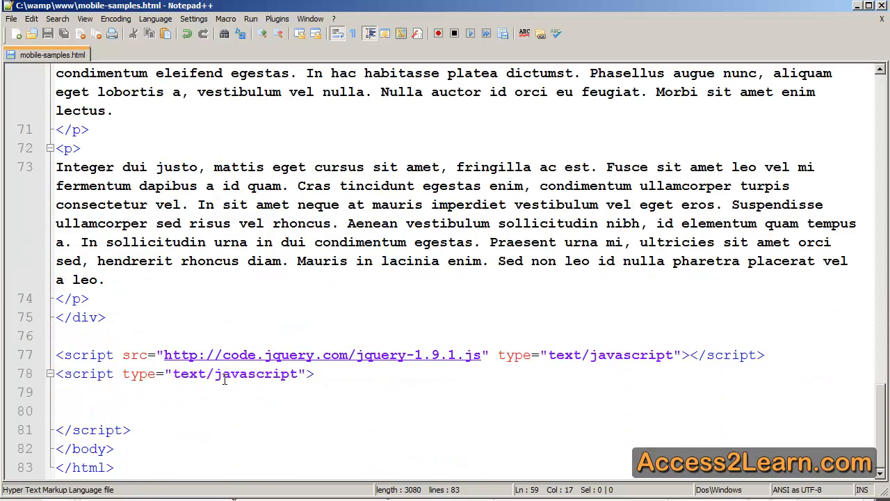
left_click(221, 392)
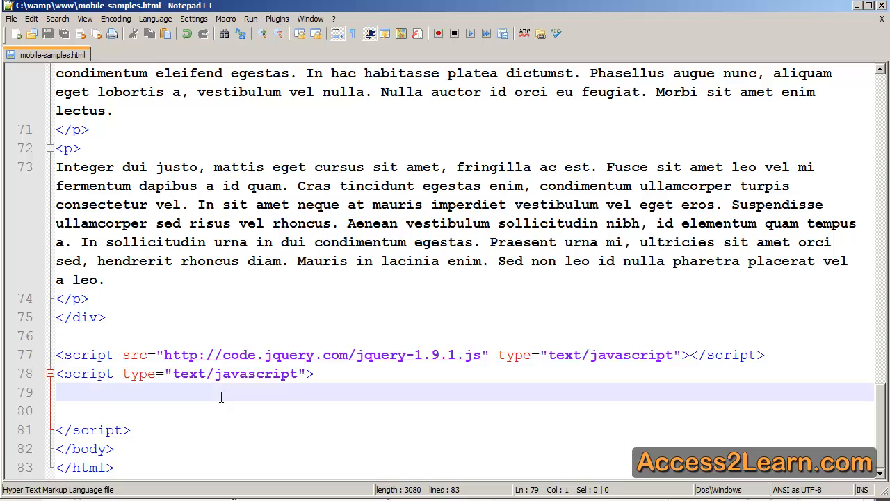
Step: Type $('#menu-icon').on('click', function() { $('#nav').slideToggle(); }); into the script block
type("$('#menu")
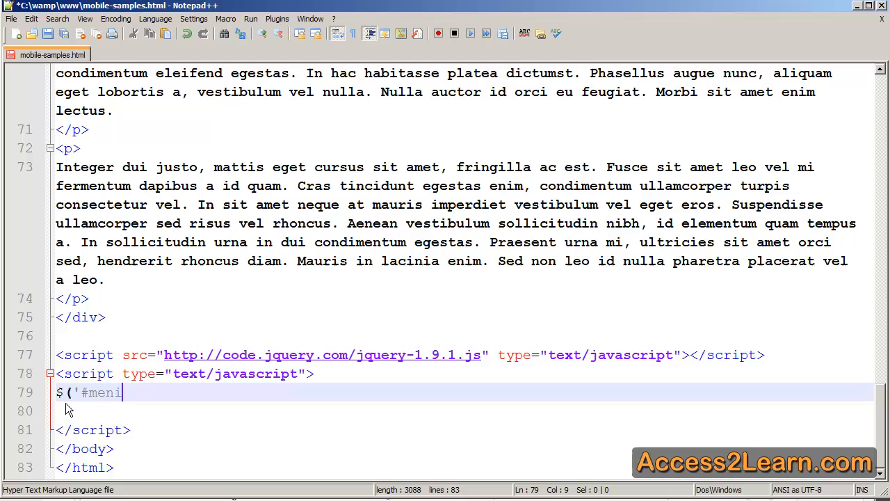
type("u-icon')")
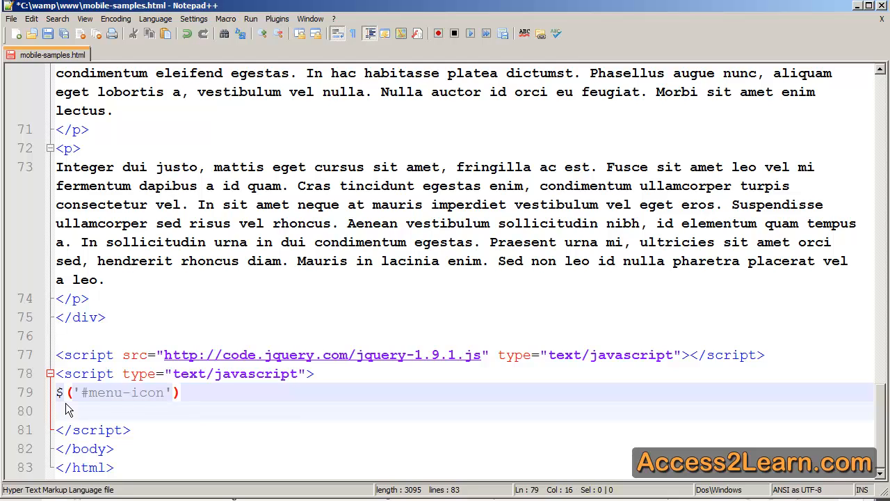
type(".")
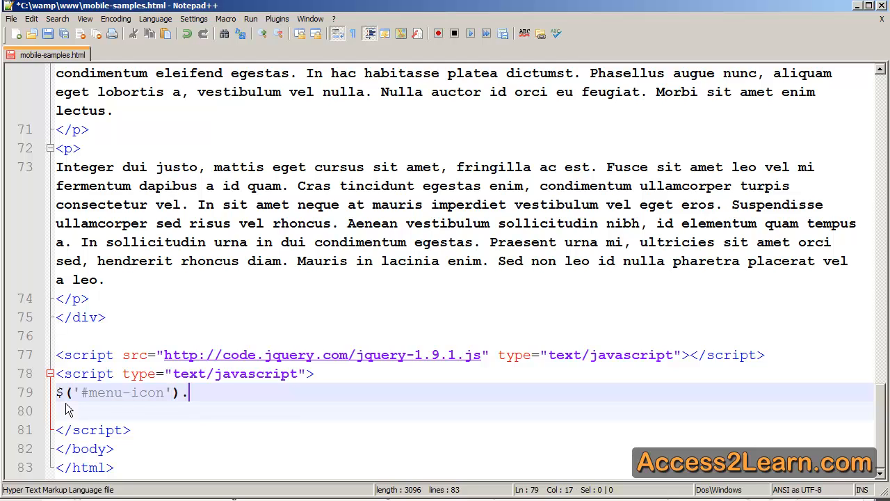
type("on('")
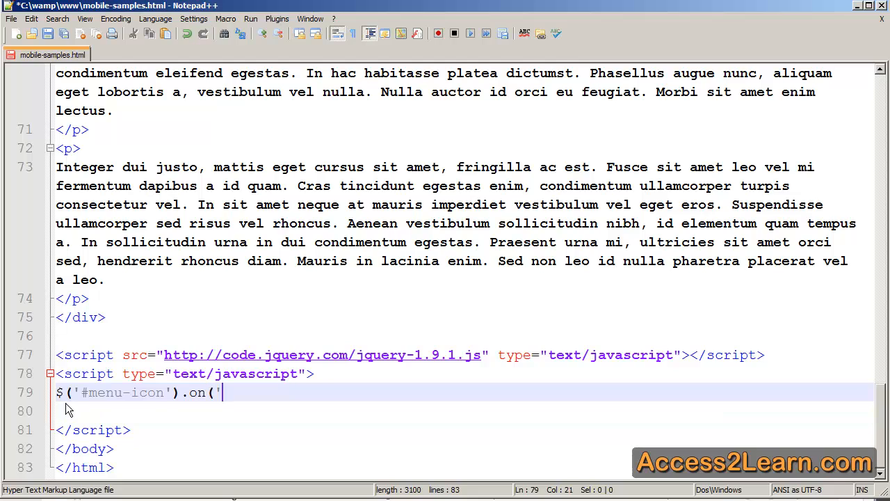
type("click'")
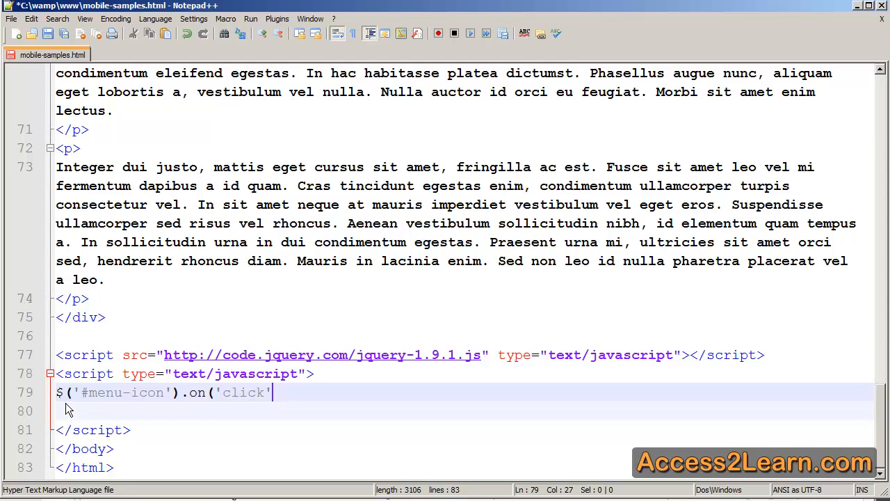
type(", function()")
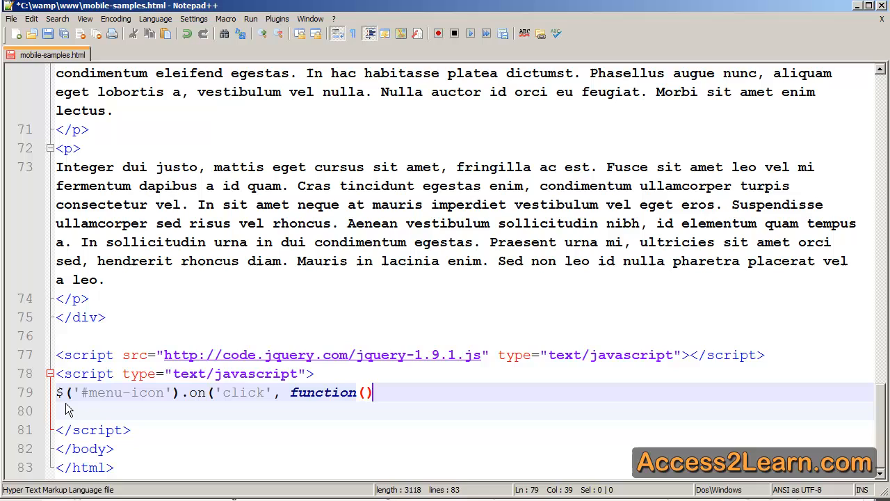
type("{")
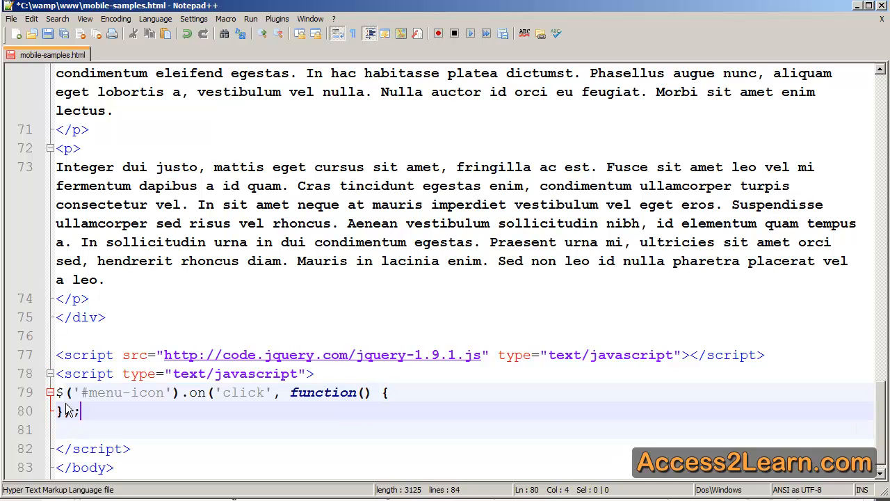
key("Return")
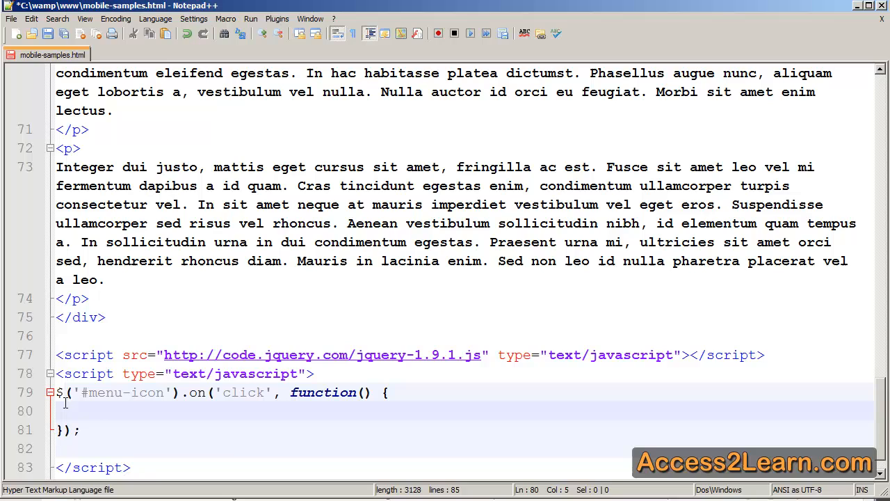
type("$('#nav').slide")
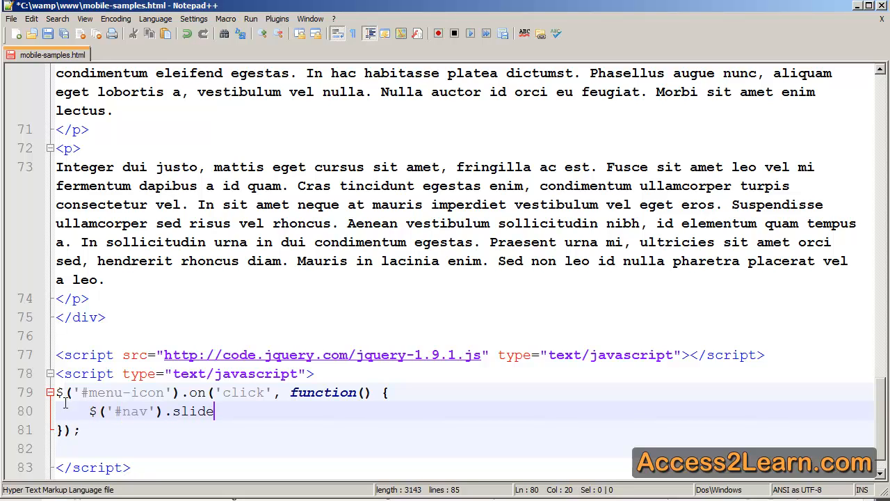
type("Toggle();")
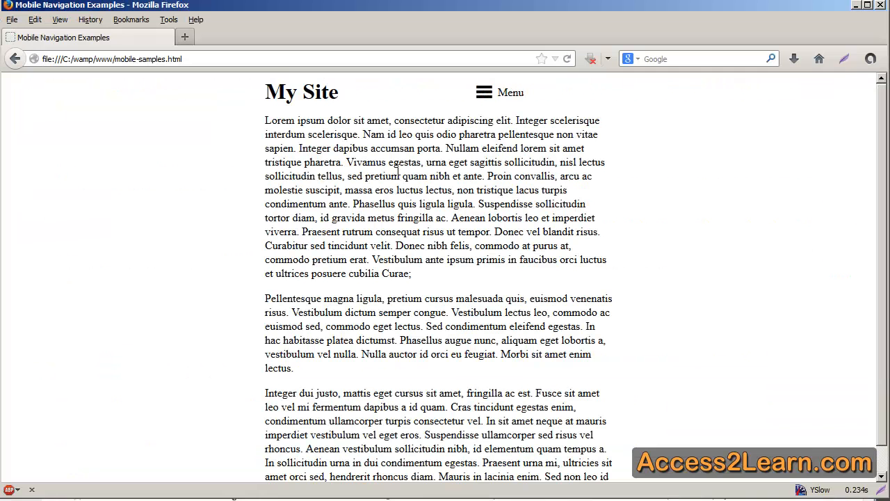
Step: Click the Menu icon in Firefox repeatedly, toggling the nav open, closed and open
left_click(483, 92)
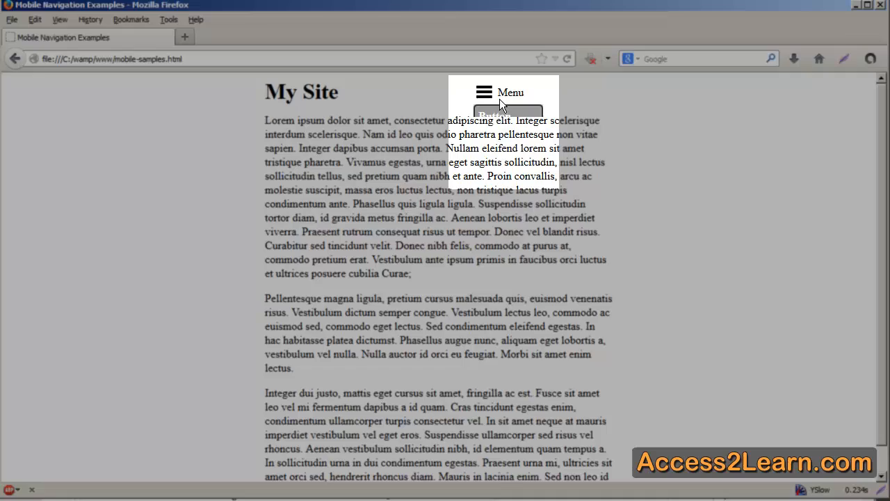
left_click(500, 92)
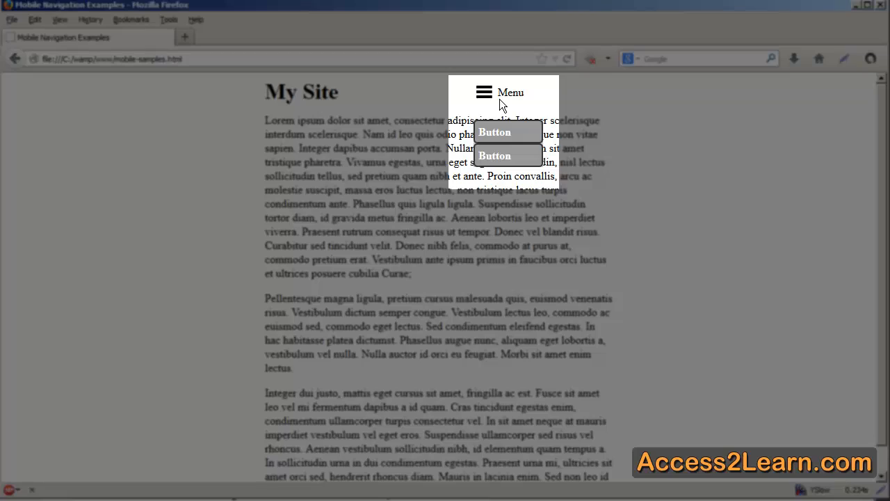
left_click(483, 92)
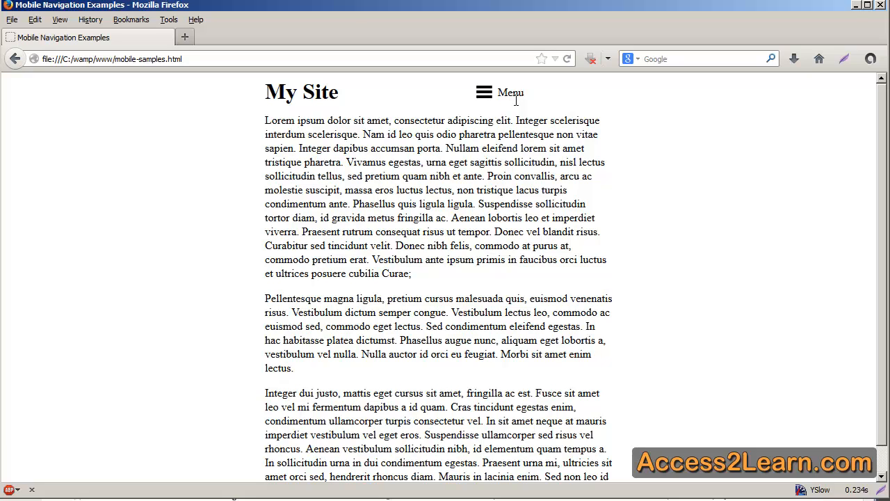
left_click(484, 92)
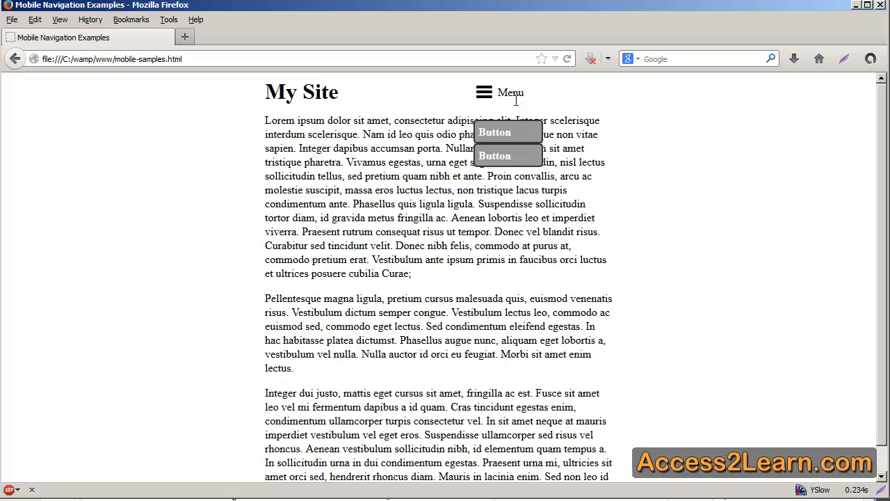
mouse_move(525, 145)
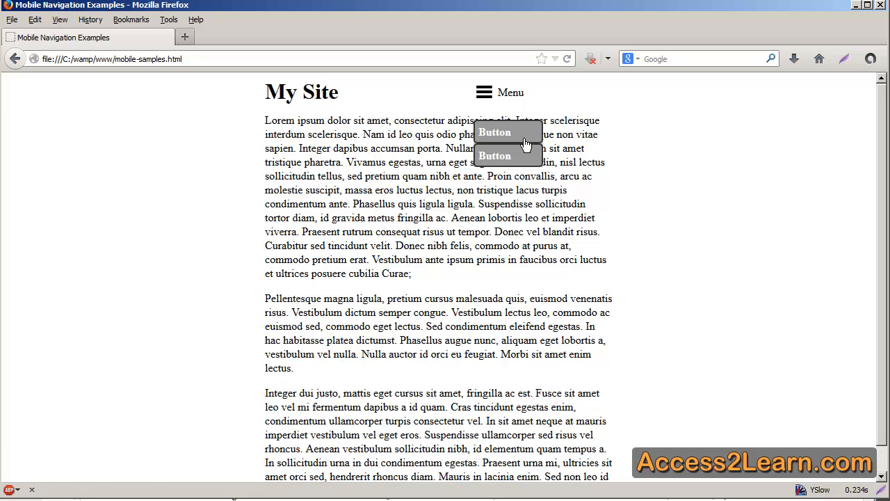